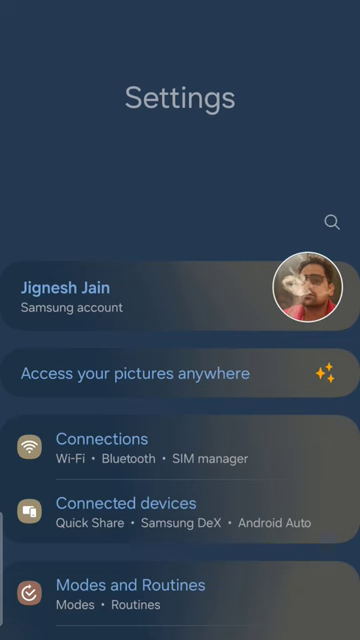
scroll("down", 3)
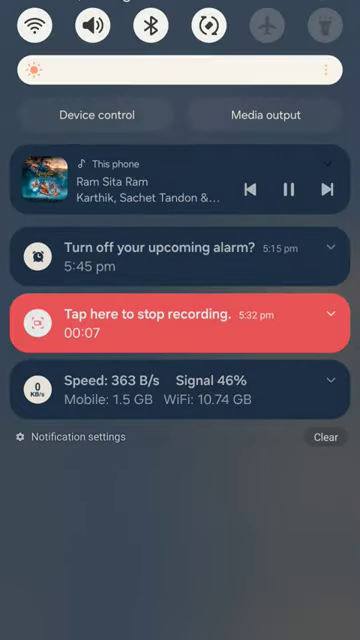